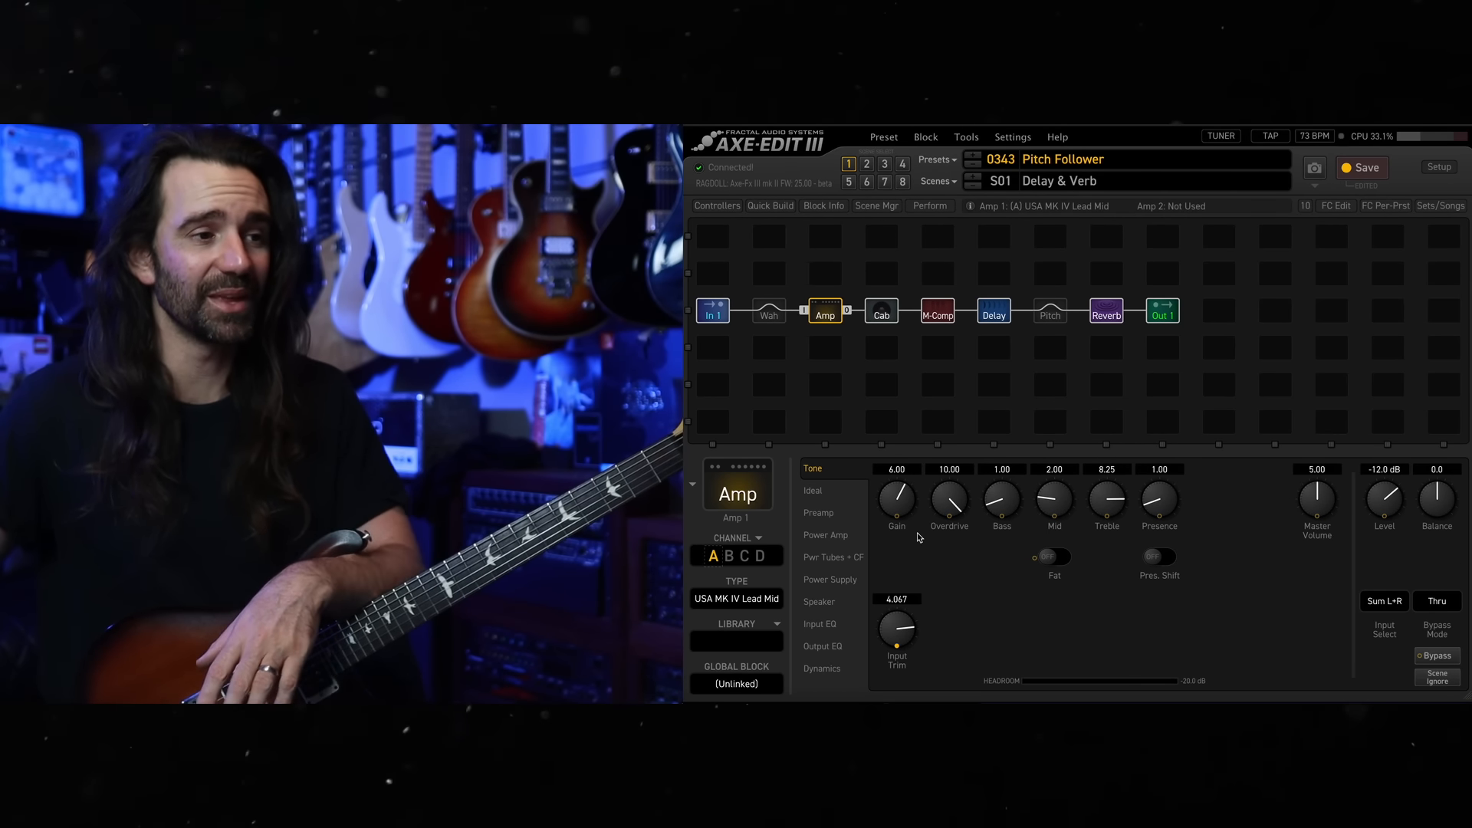
Glance at the amp's output EQ page, return to its tone parameters and inspect the Input Trim's Pitch Follower modifier (0.536–4.716).
click(822, 645)
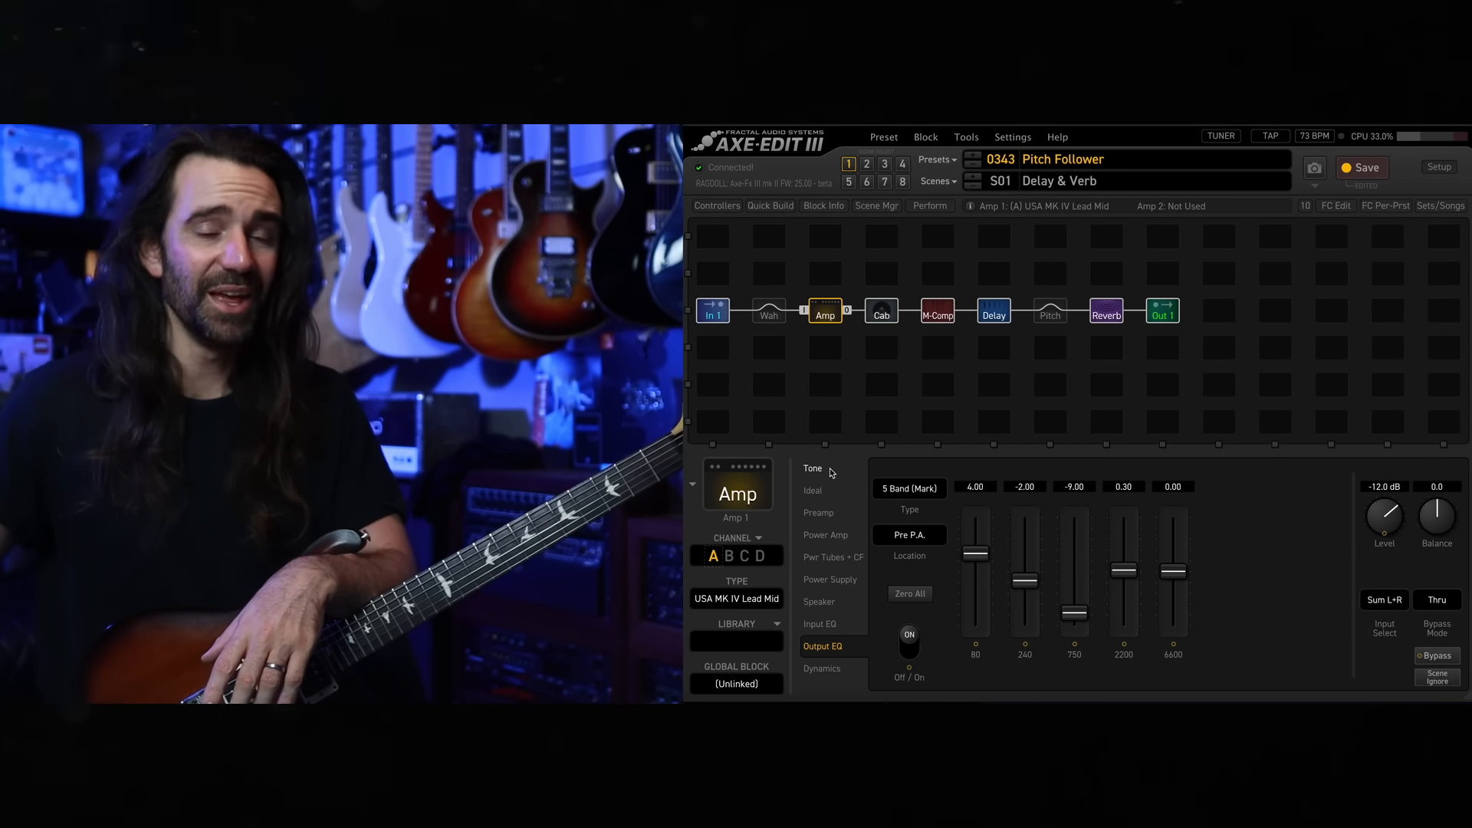
click(812, 470)
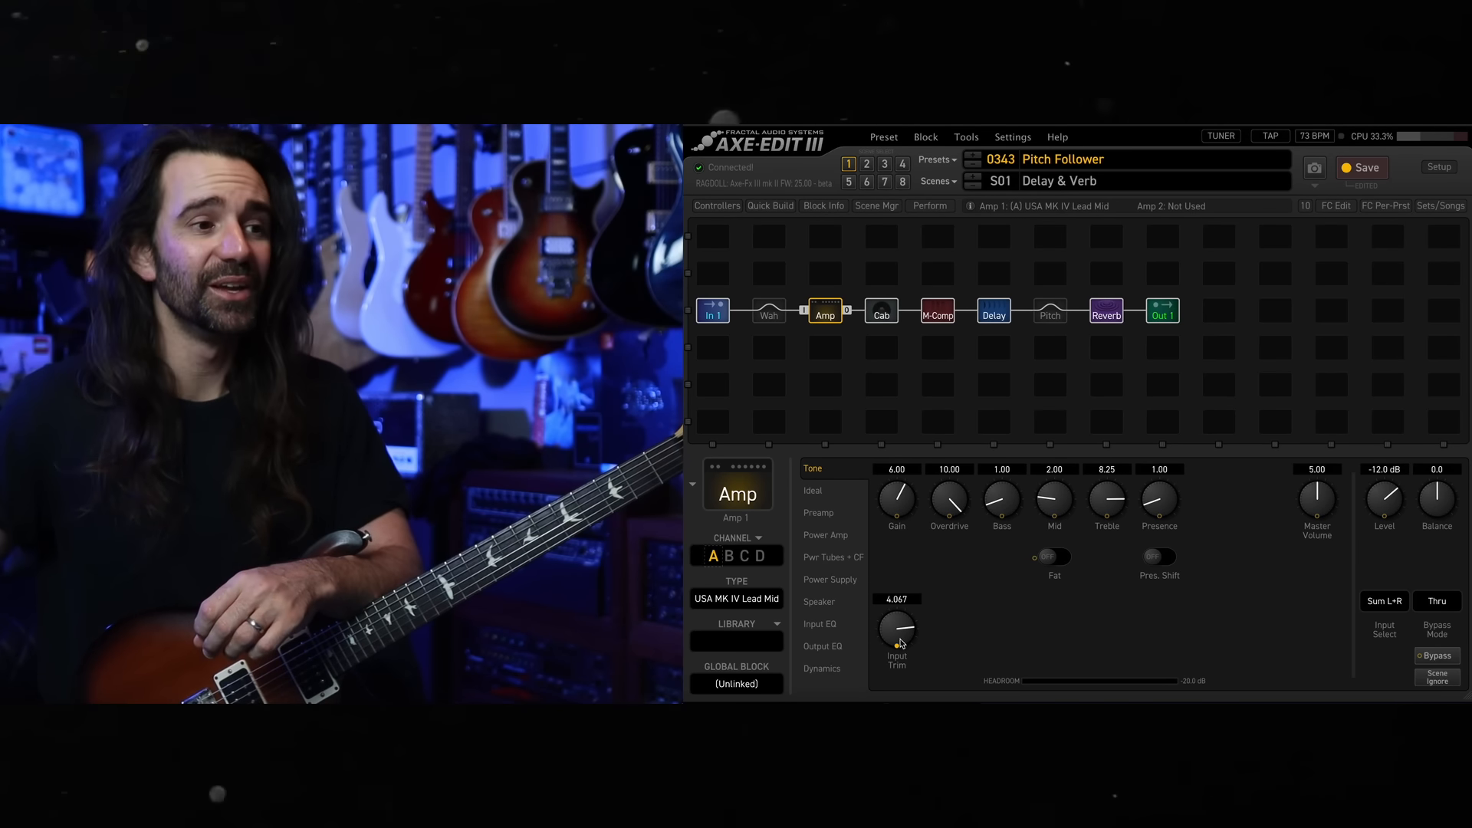
click(895, 631)
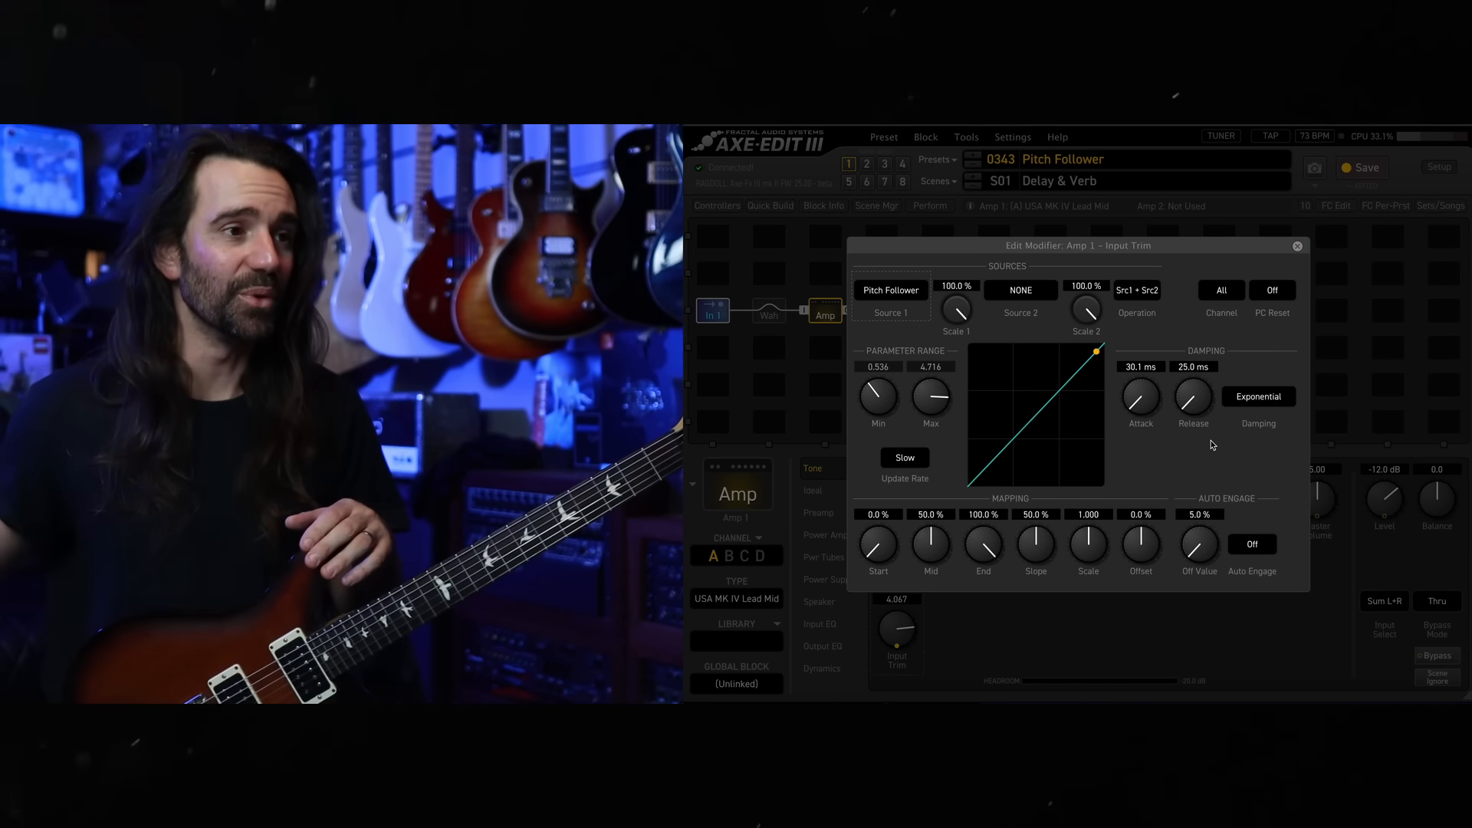
mouse_move(866, 423)
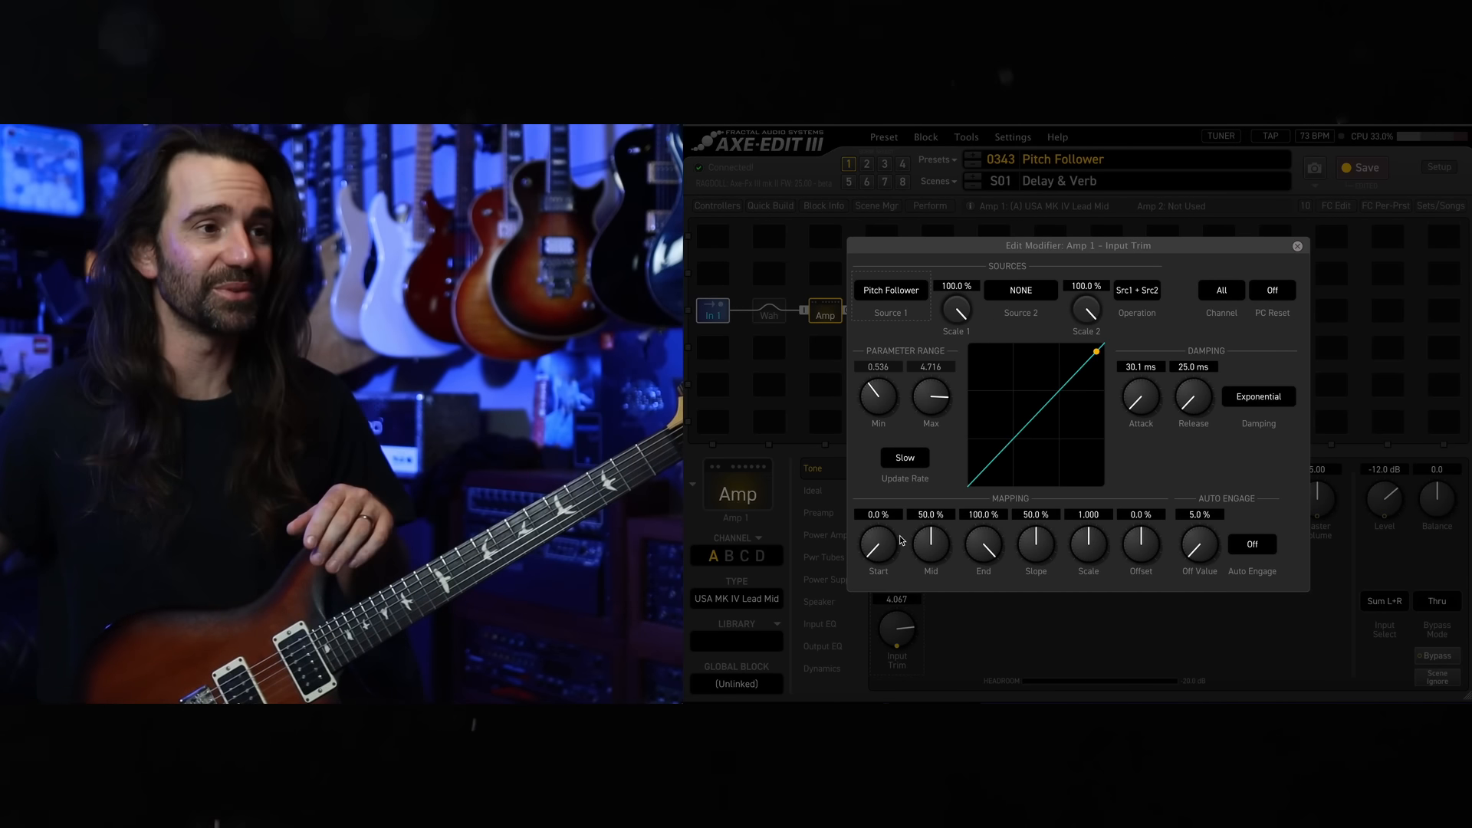
mouse_move(1313, 262)
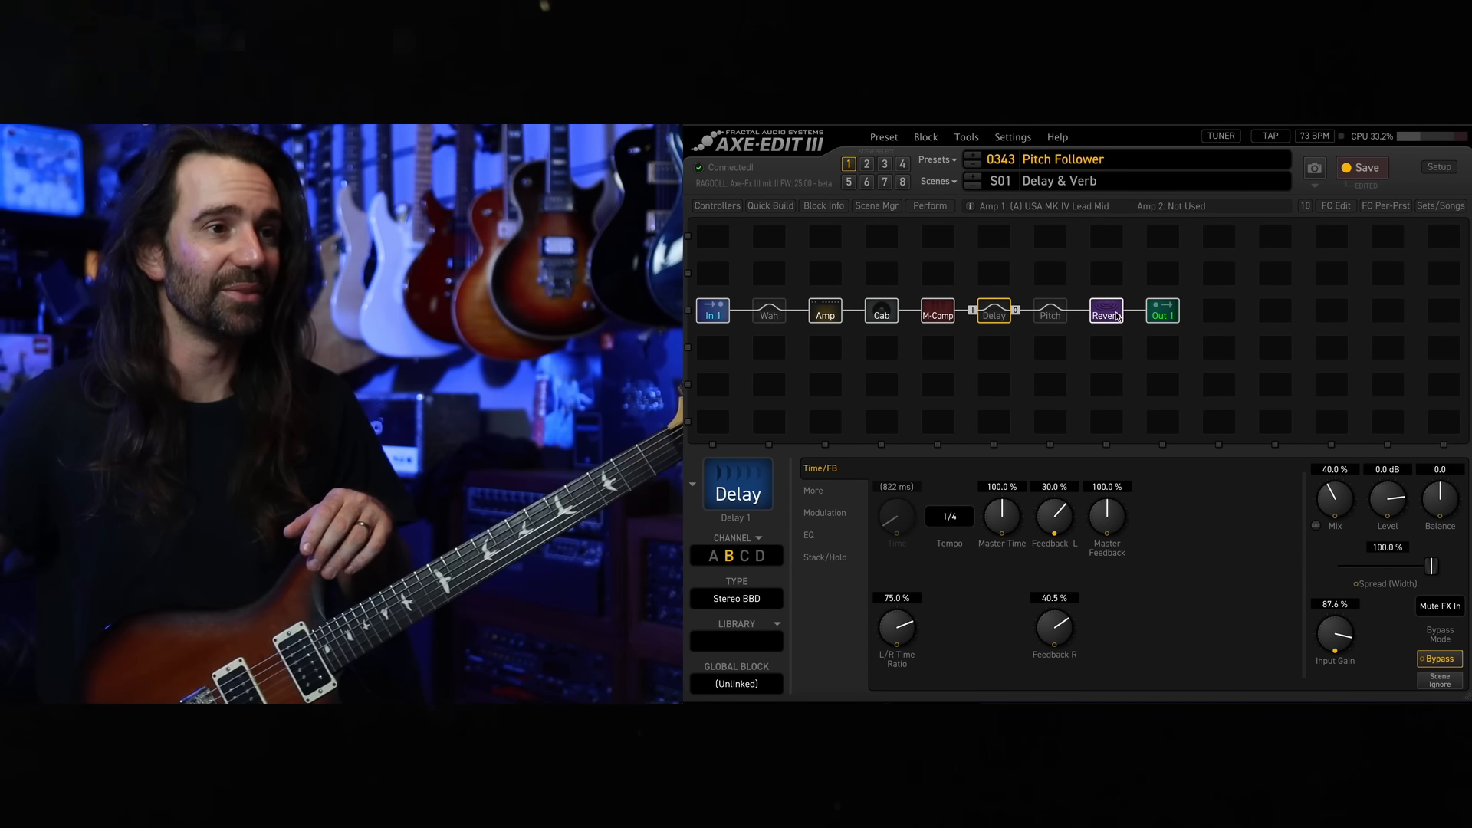
Show the Amp block and watch its Pitch Follower-driven Input Trim move while playing (around 3.884).
click(826, 313)
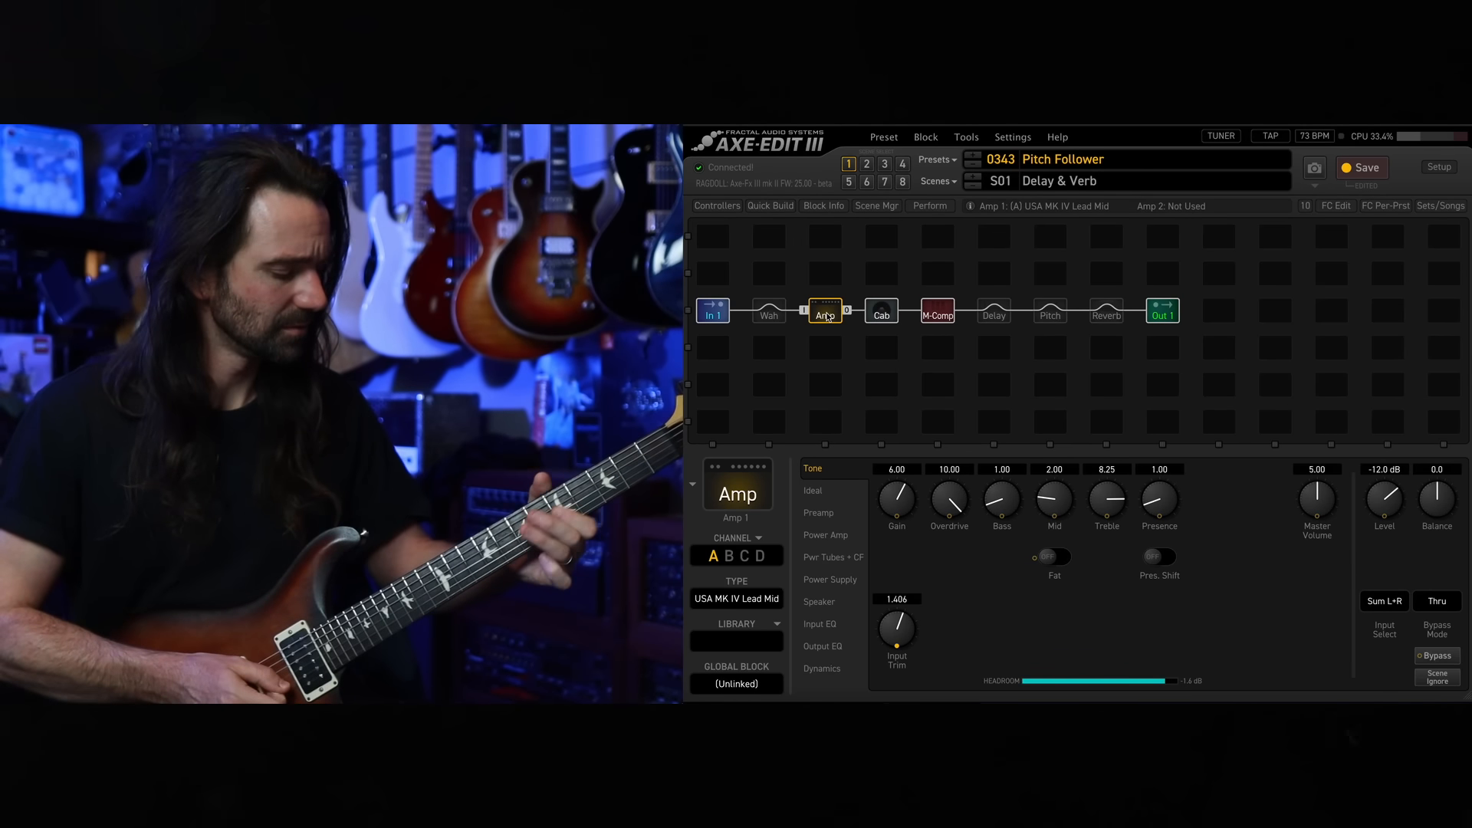
drag(896, 624, 895, 601)
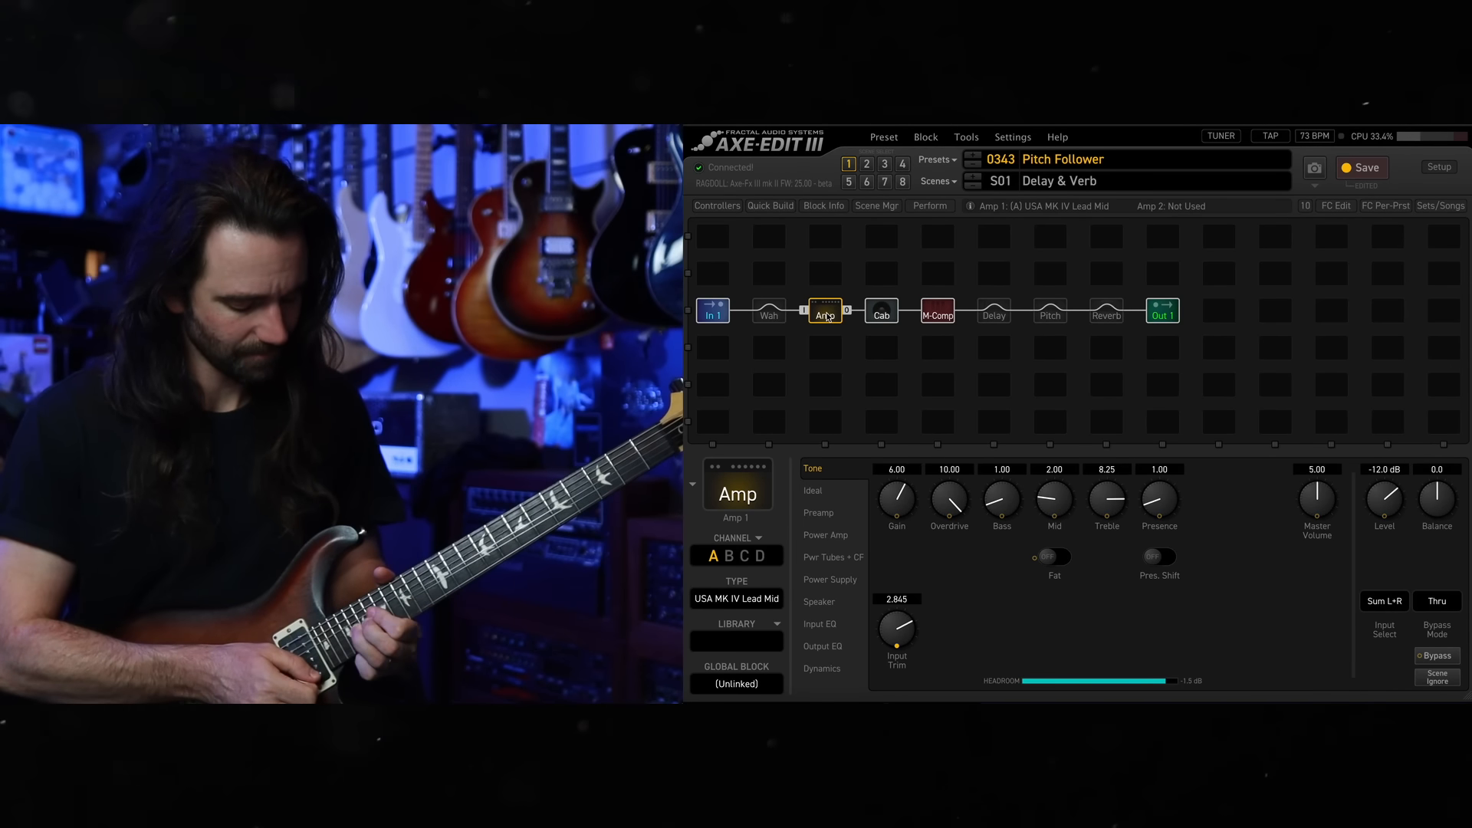
drag(896, 629, 895, 658)
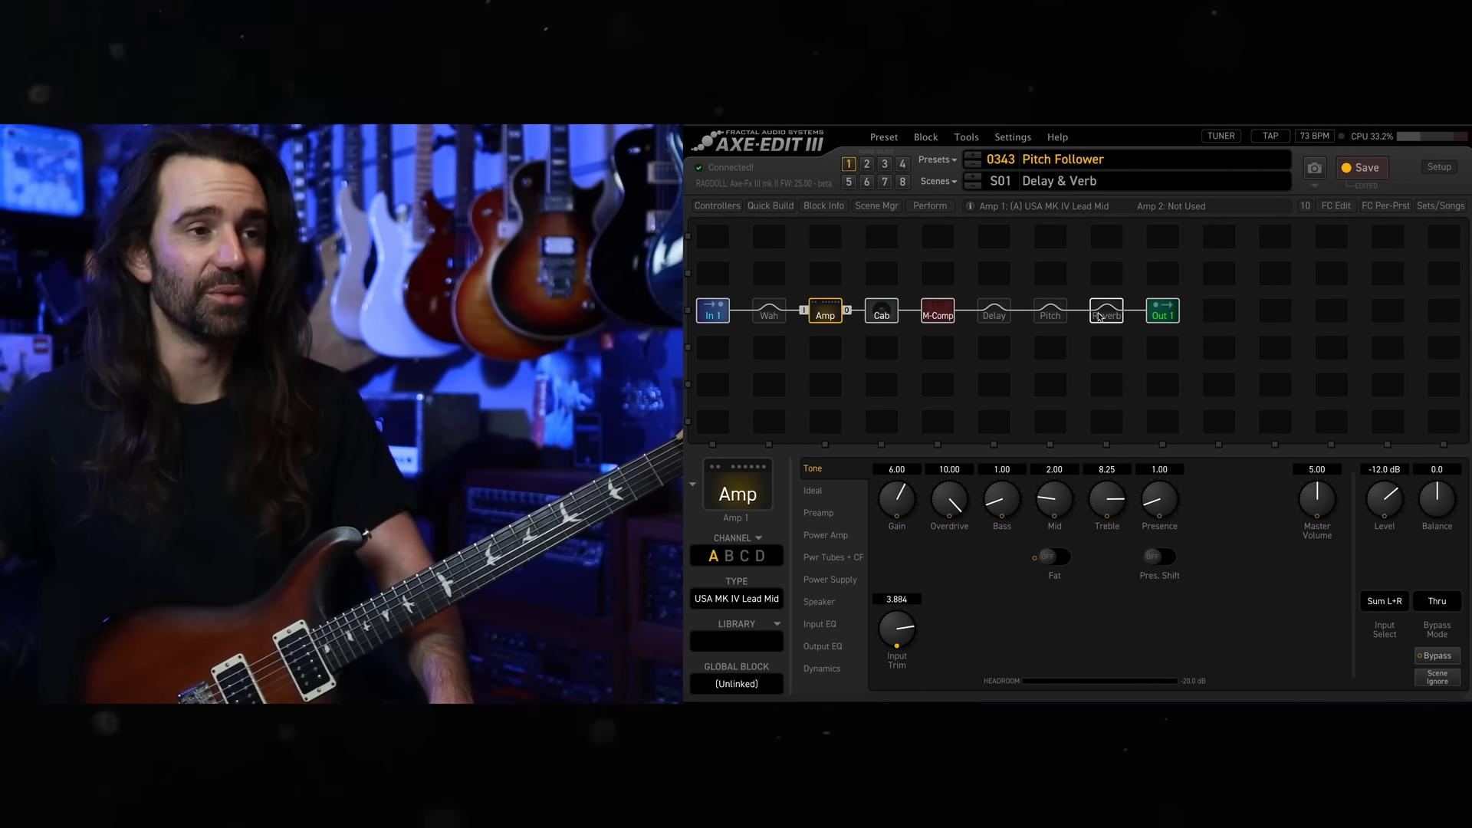
Select the Reverb block and inspect its Input Gain Pitch Follower modifier with the 0.9–100% range.
click(1107, 310)
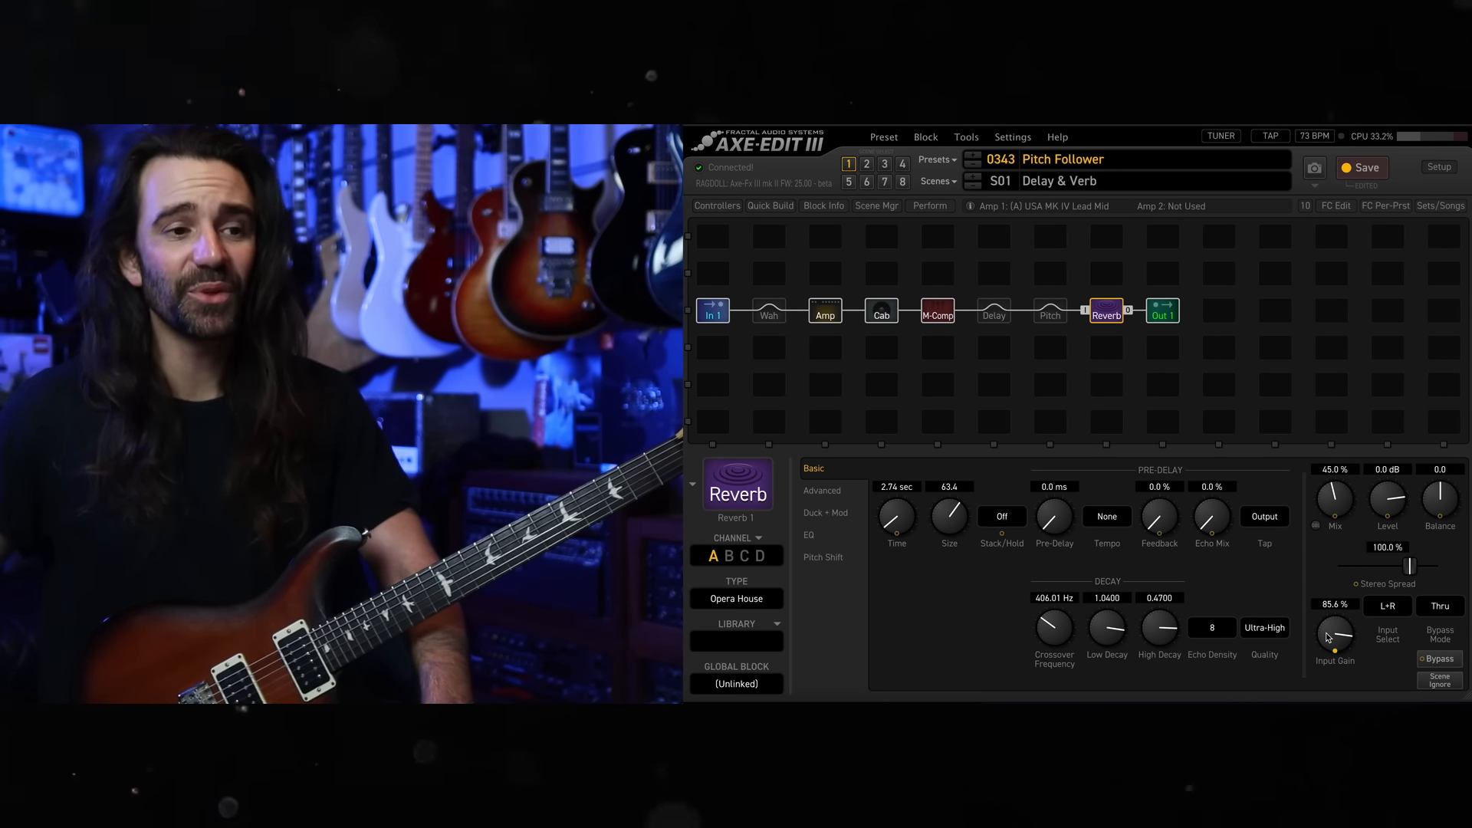
click(1334, 635)
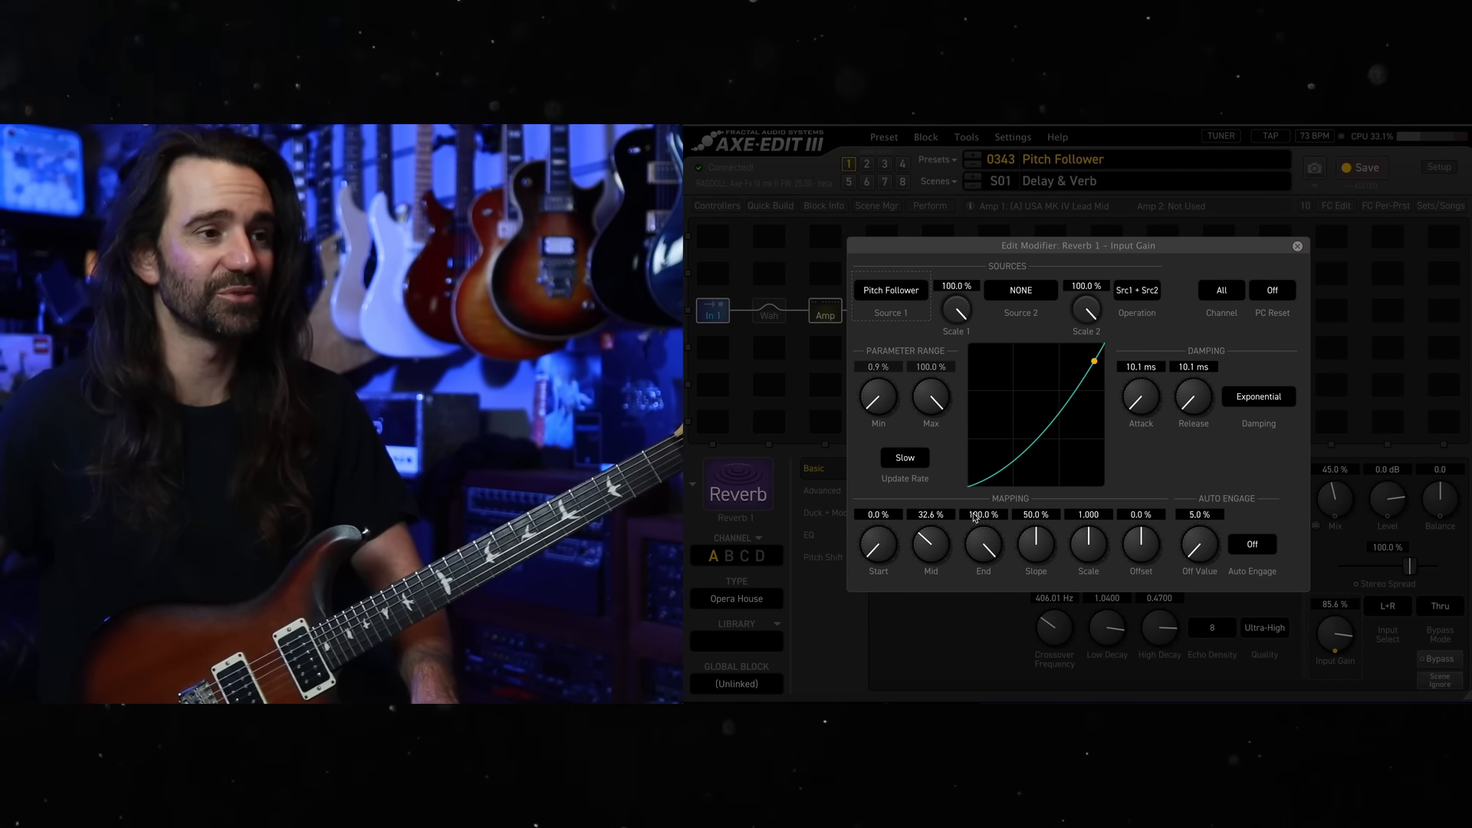
mouse_move(1135, 473)
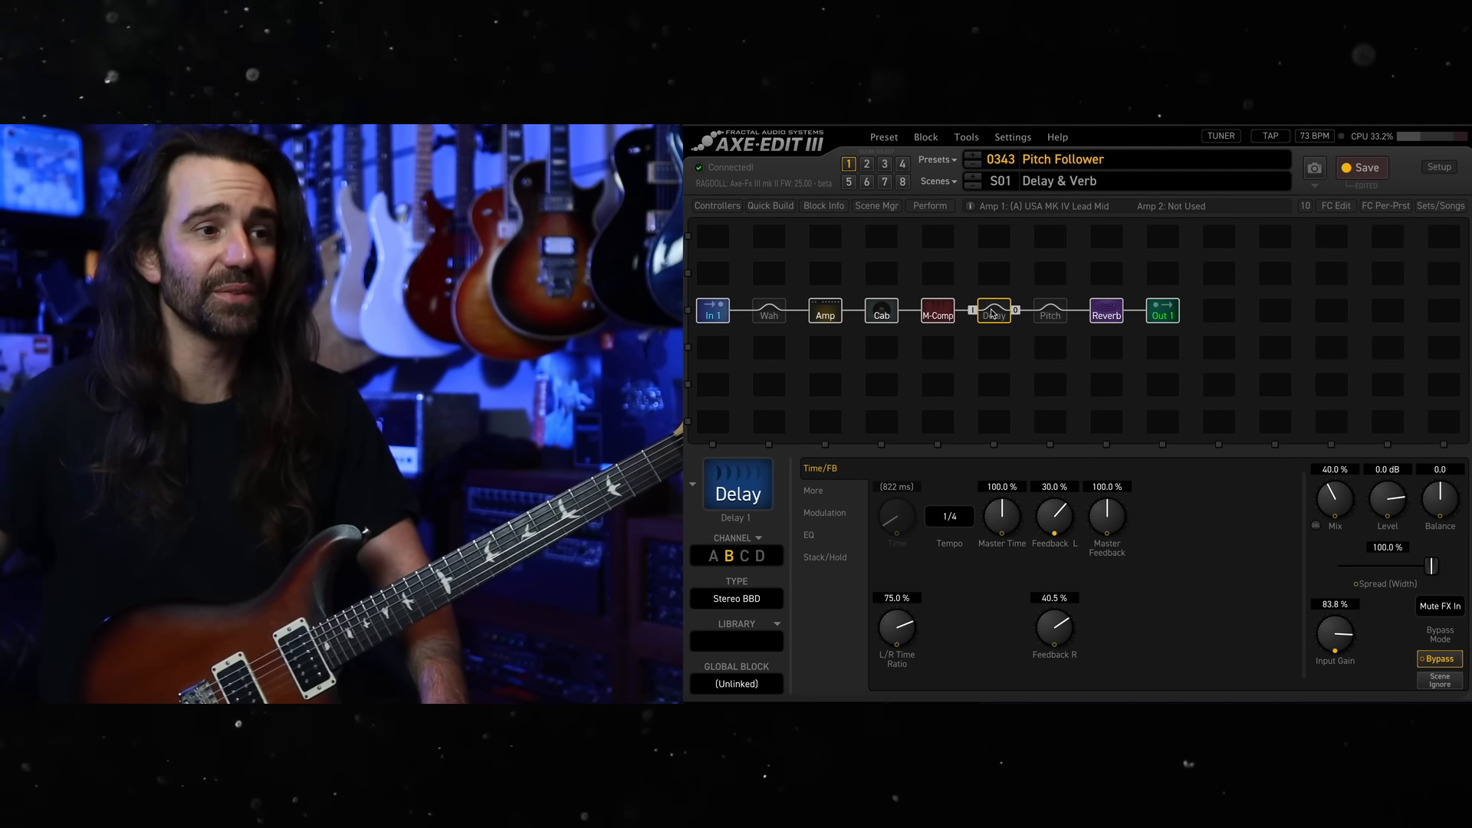
Review the delay's Input Gain modifier, then widen the Feedback L Pitch Follower range to a 1.4–85.4% maximum.
click(1335, 636)
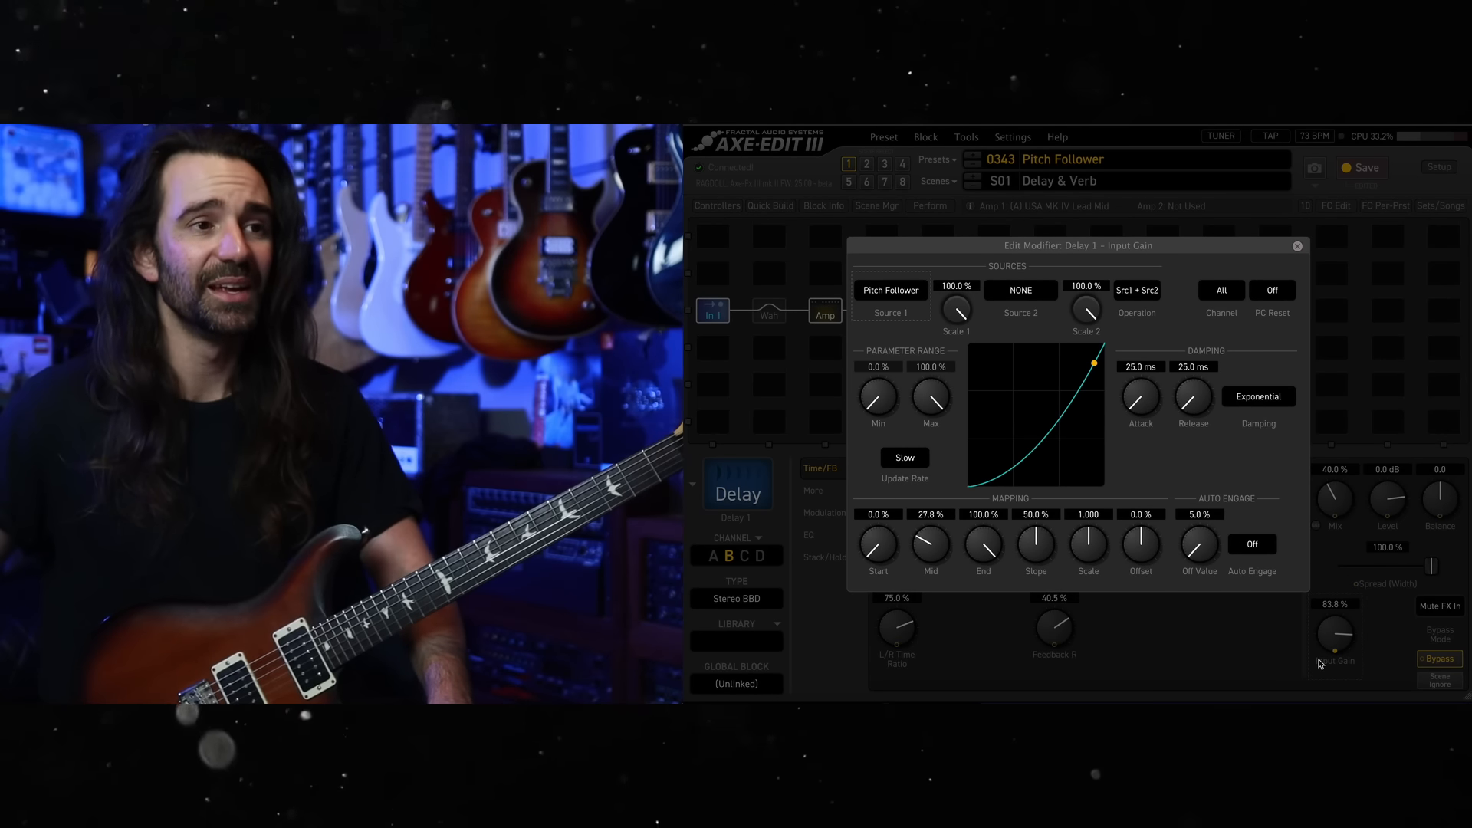
mouse_move(1309, 235)
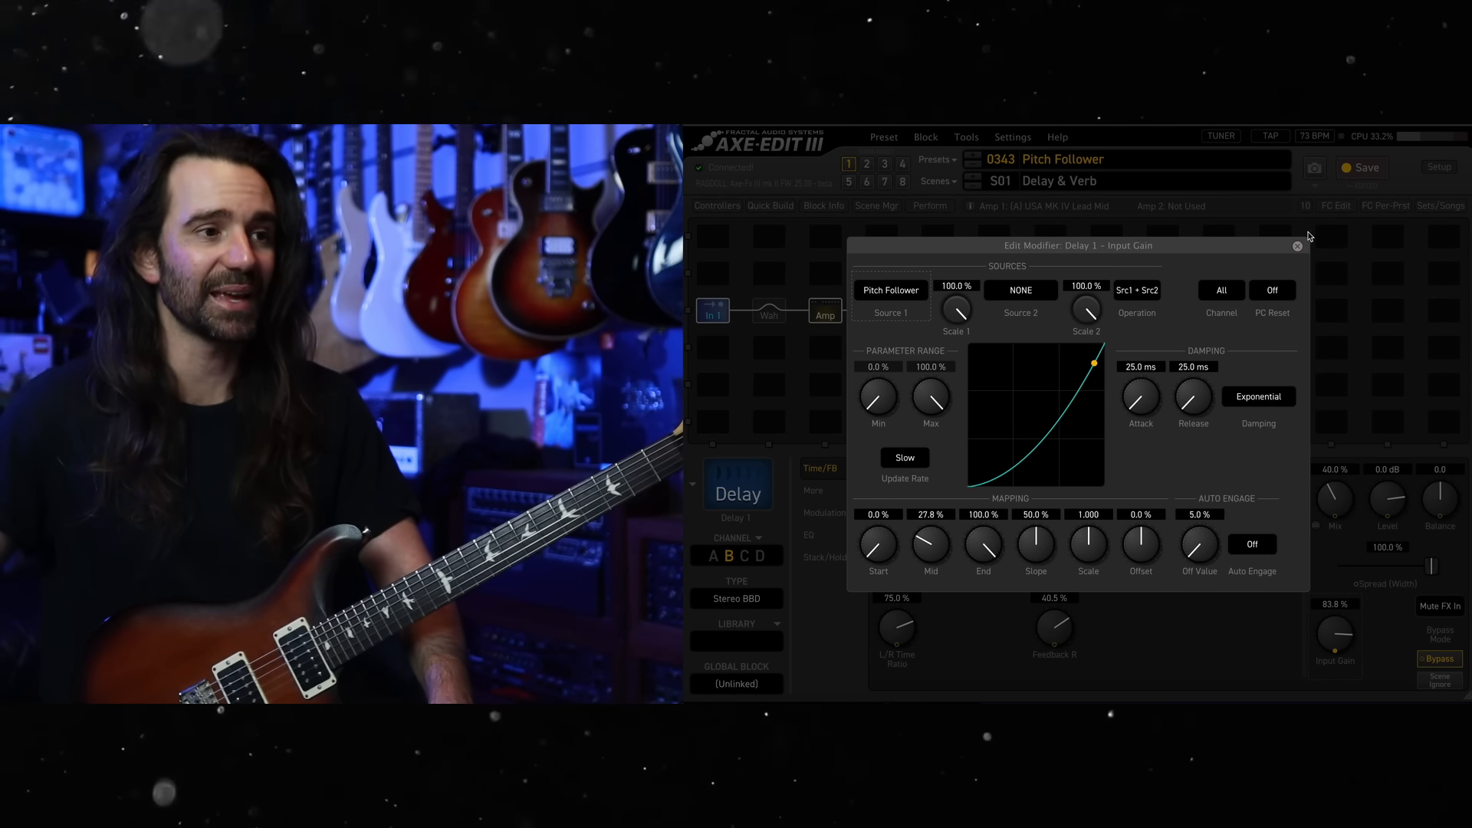
click(1297, 246)
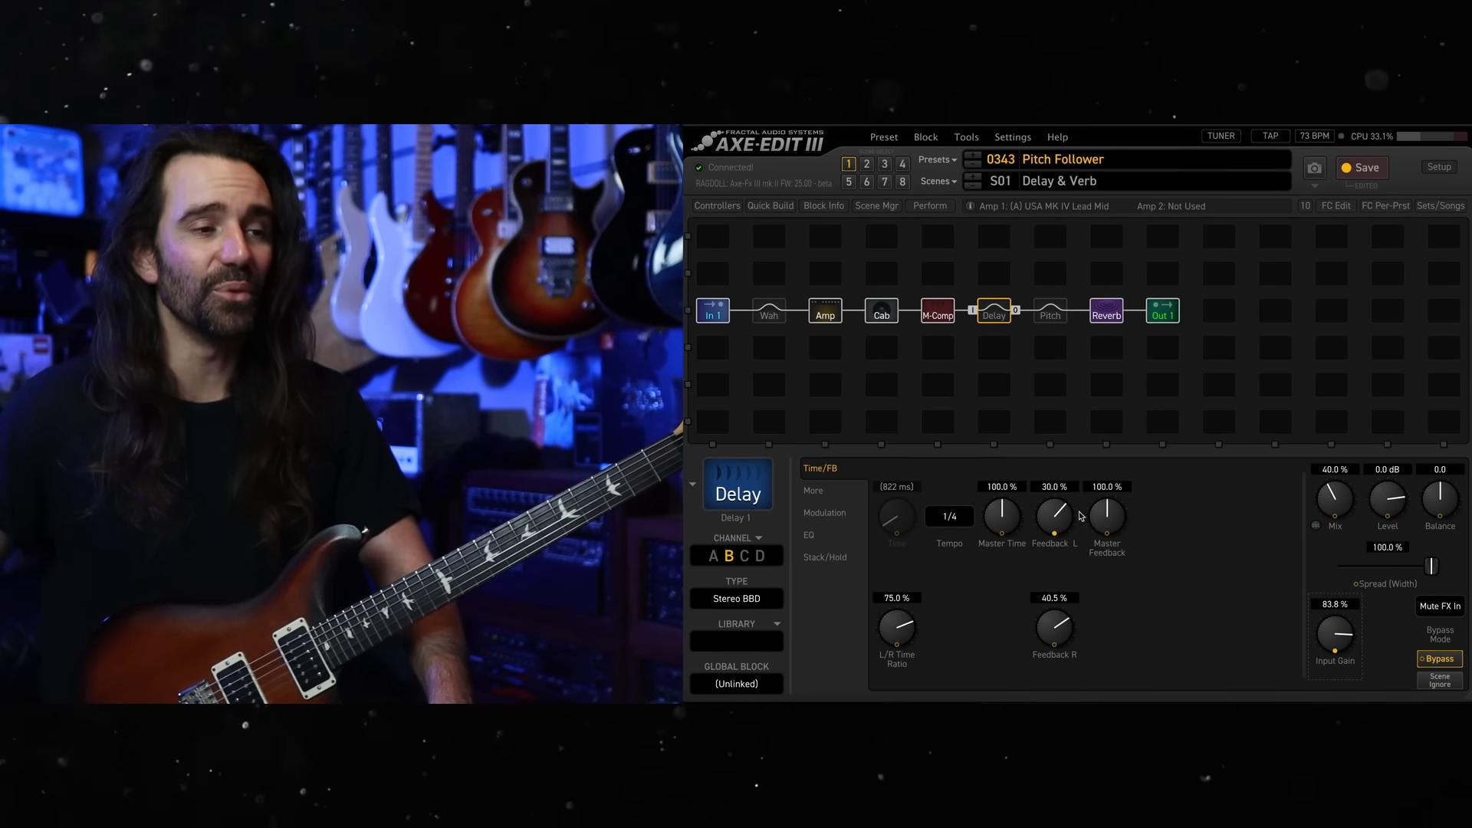
click(1054, 521)
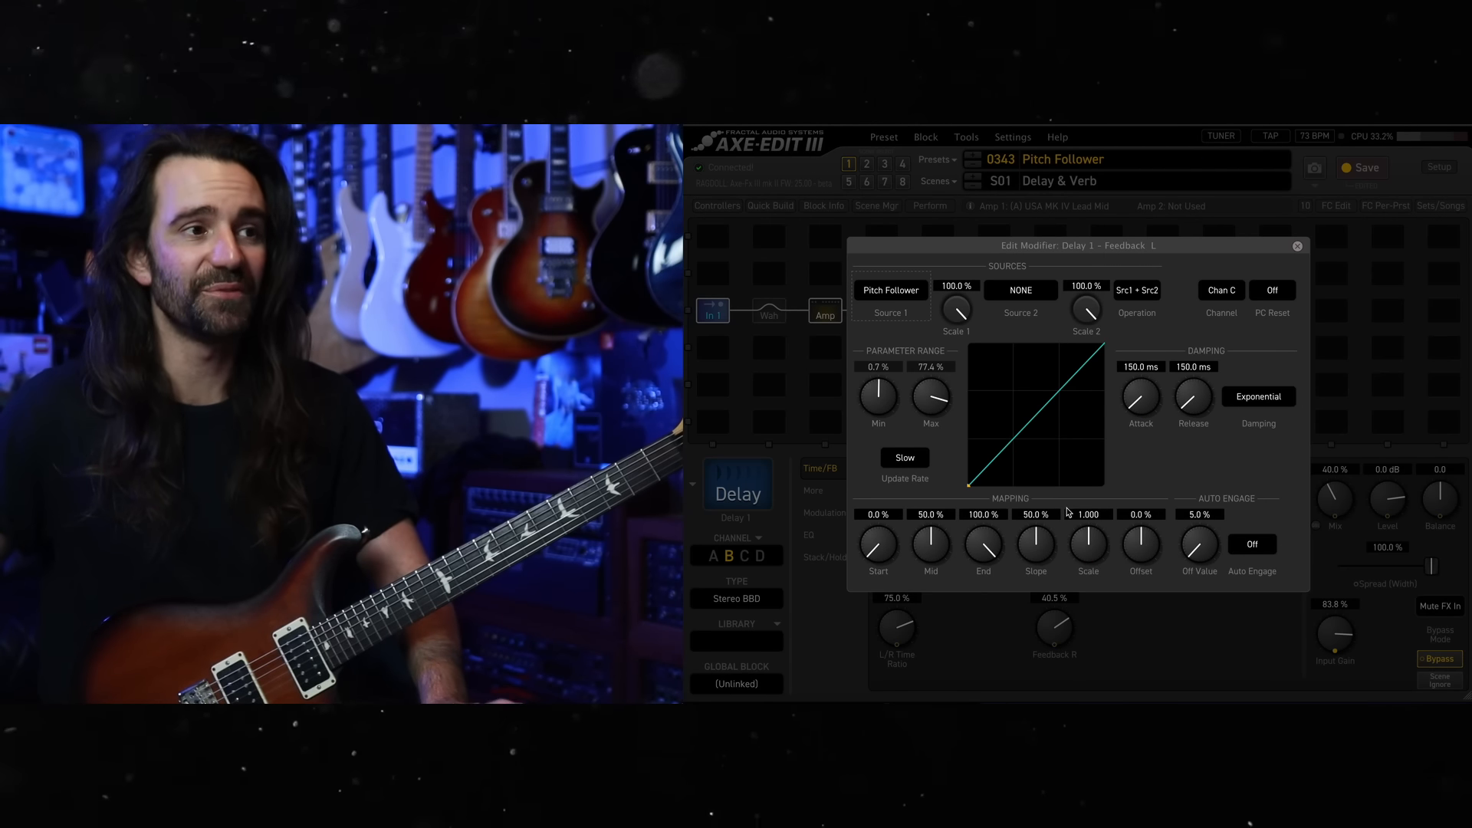
mouse_move(1172, 465)
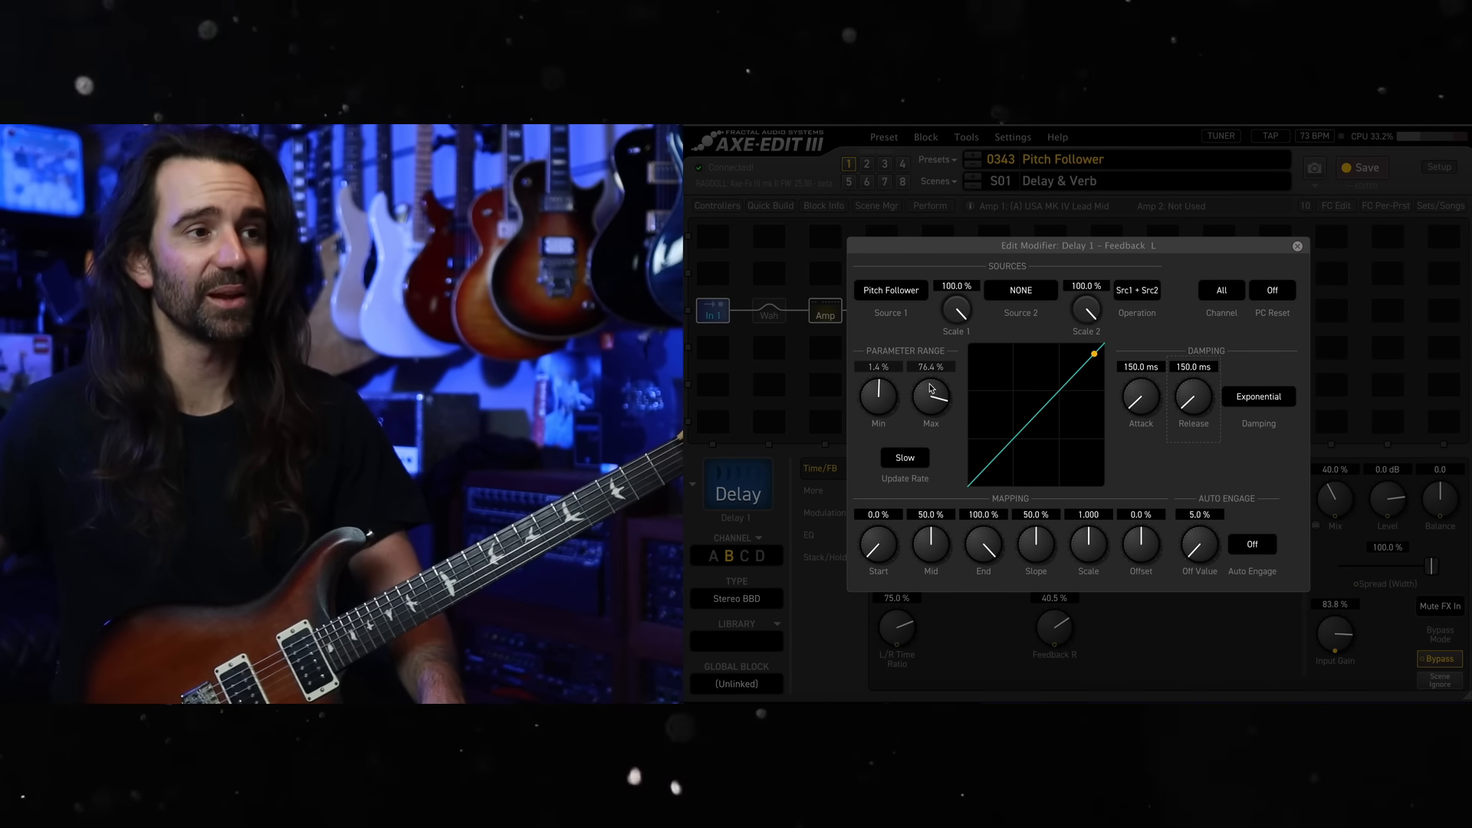
drag(931, 394, 931, 375)
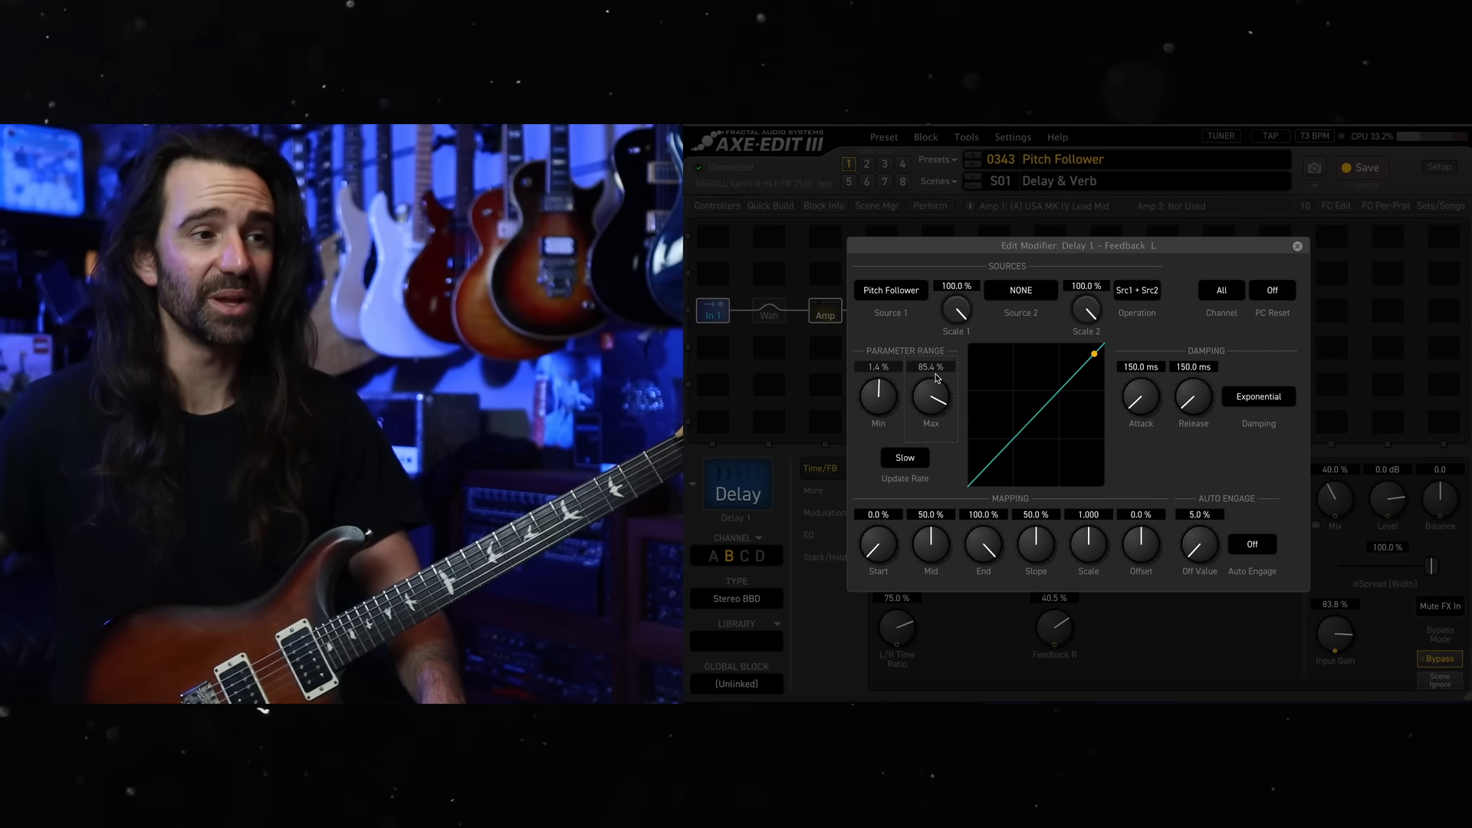
mouse_move(1169, 442)
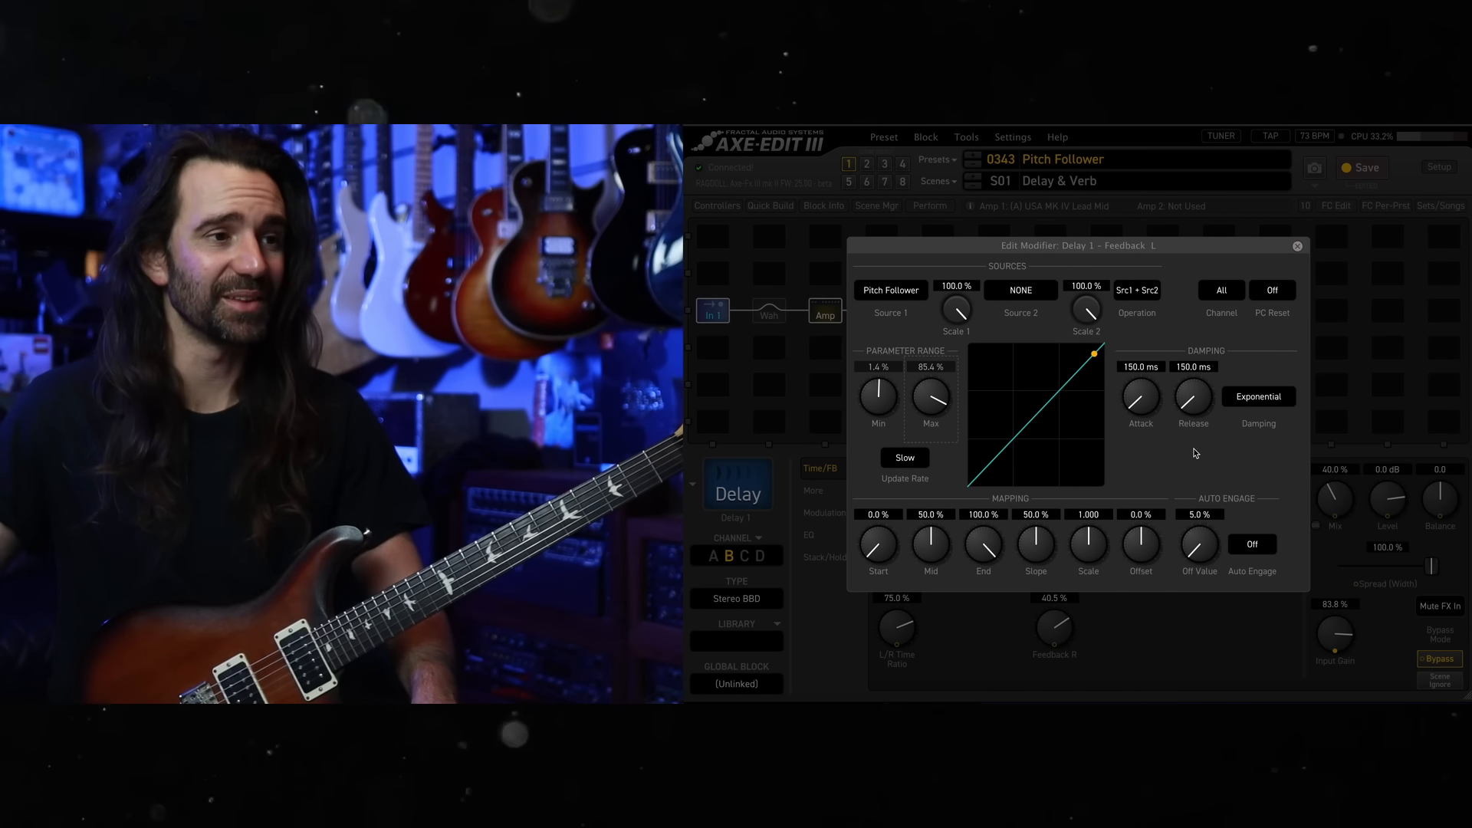
Leave the Feedback L modifier editor and watch the delay's Feedback L and Input Gain respond while playing.
click(1298, 245)
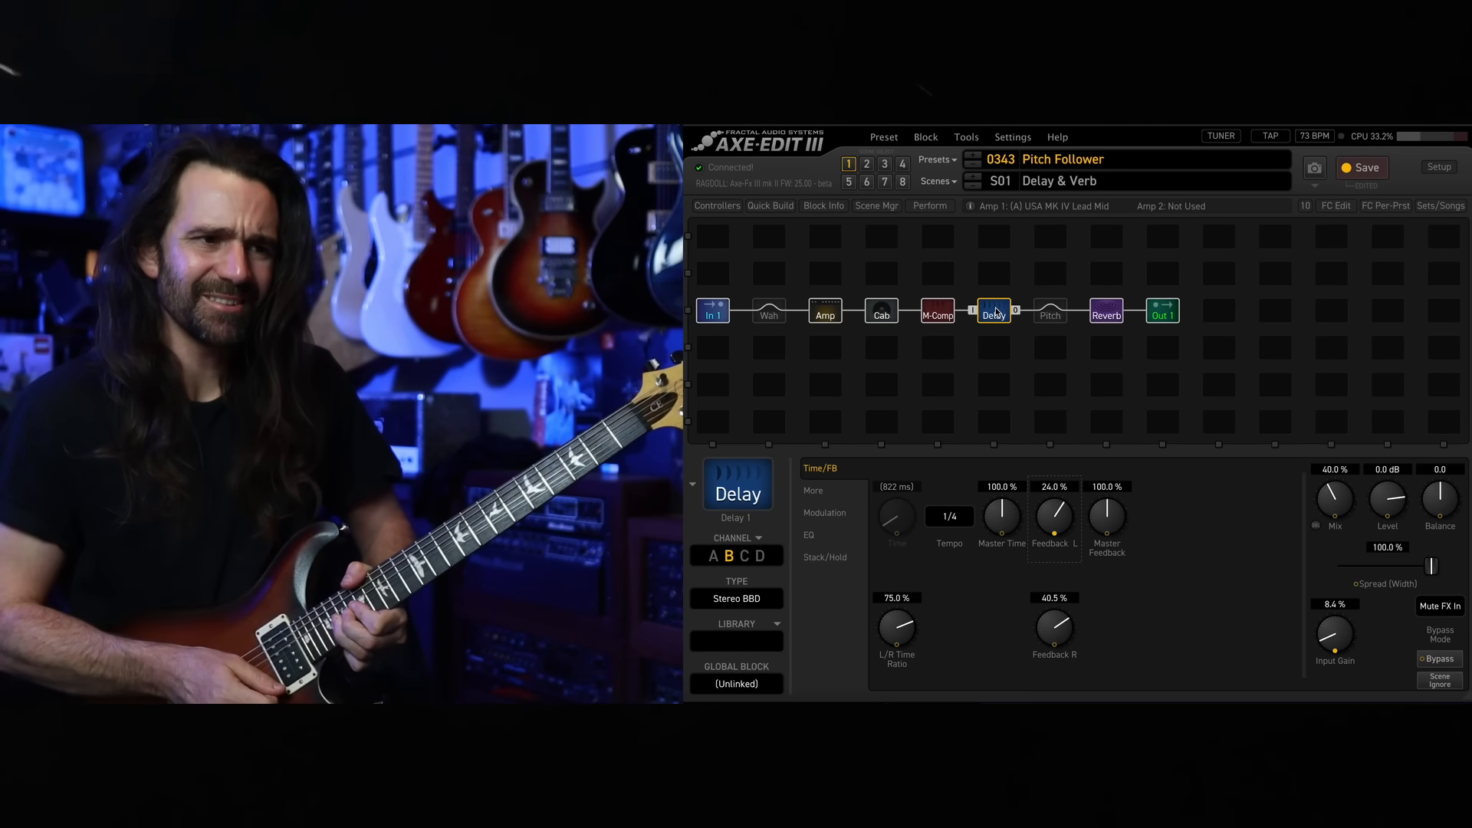
drag(1054, 517, 1053, 487)
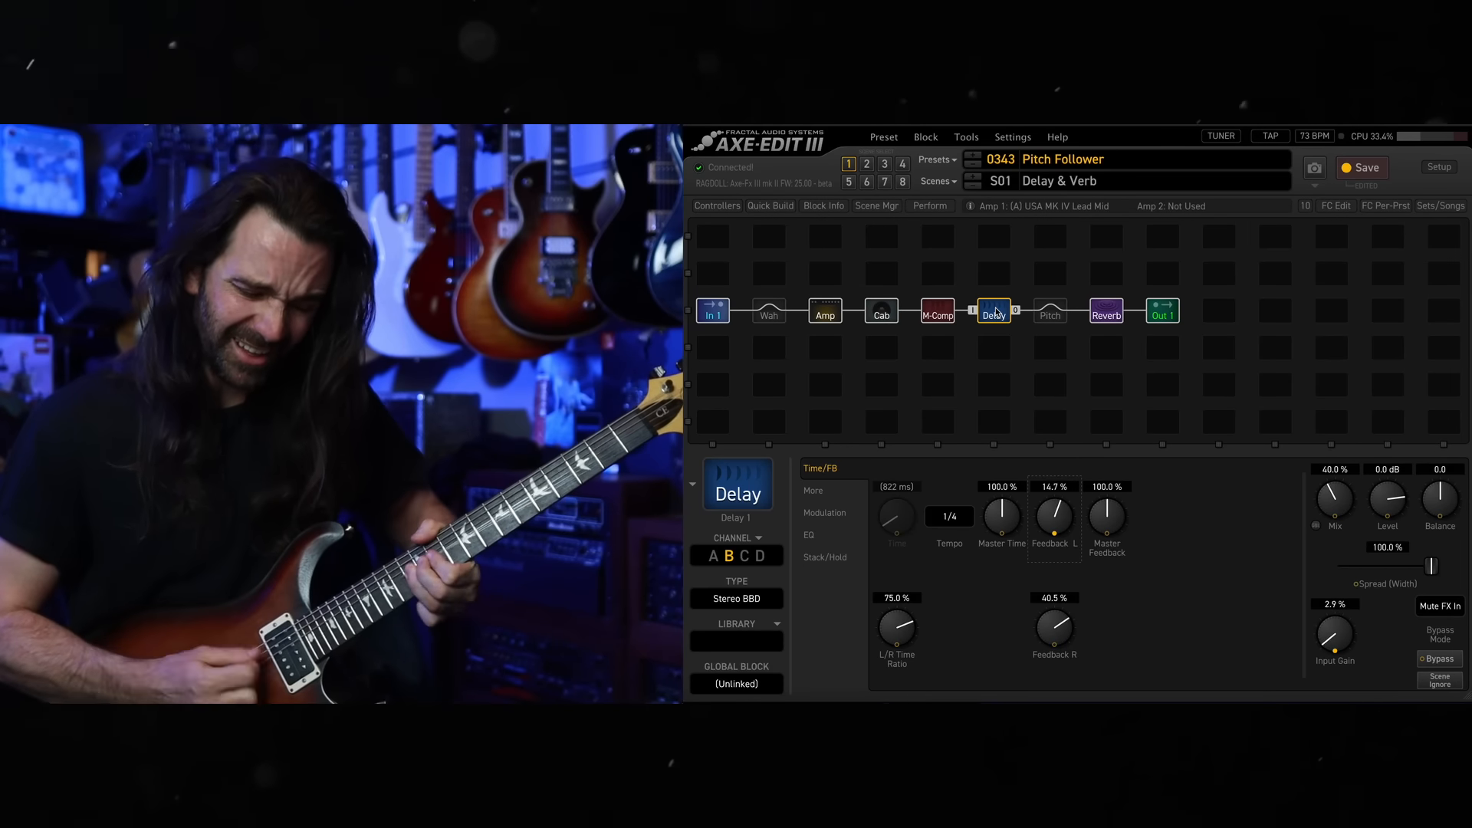
On the 5153 Stealth Red version, check the Gold Plate reverb and the channel C 2290 w/ Modulation delay.
click(825, 313)
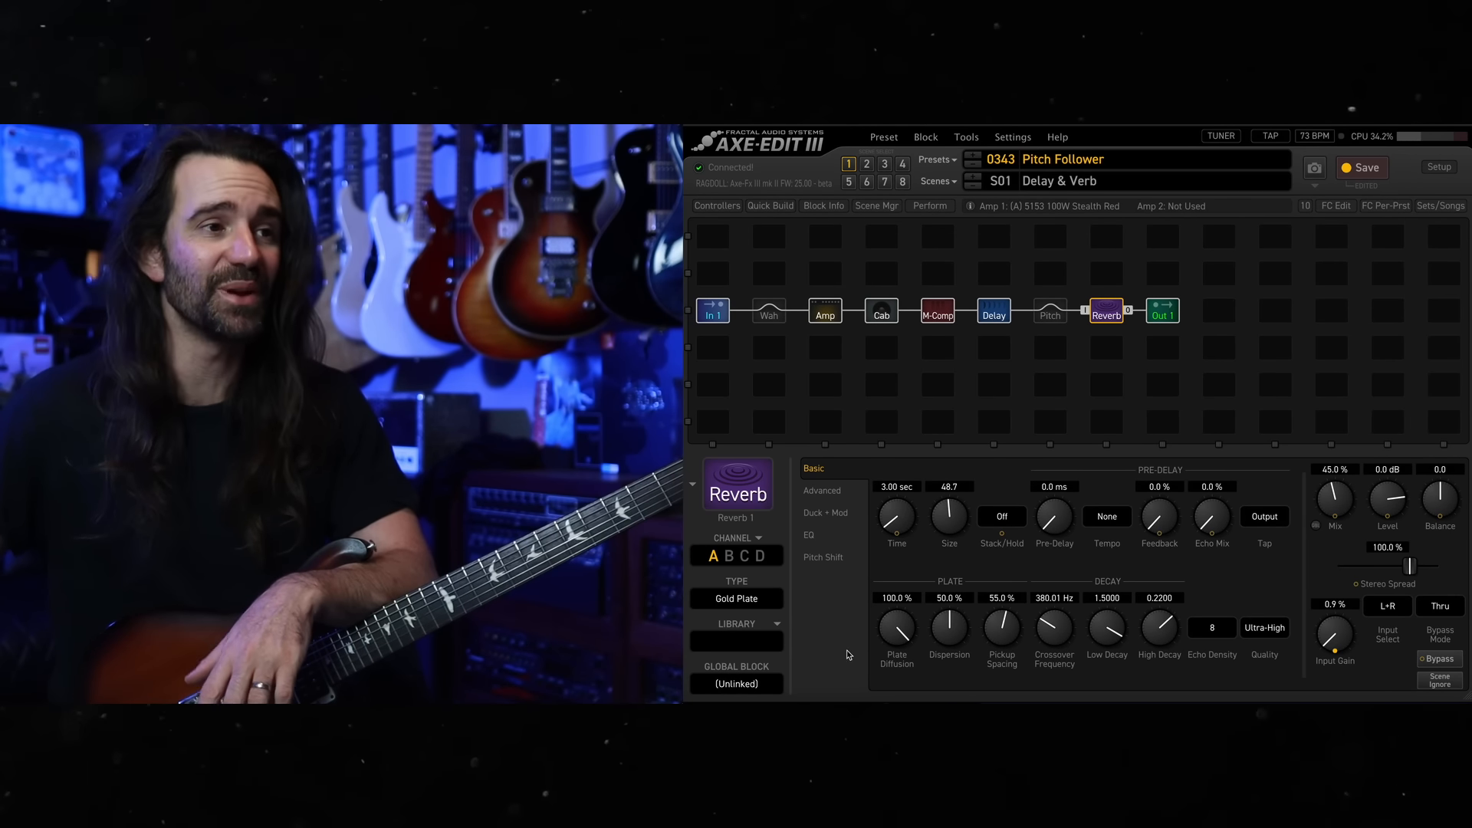
click(994, 311)
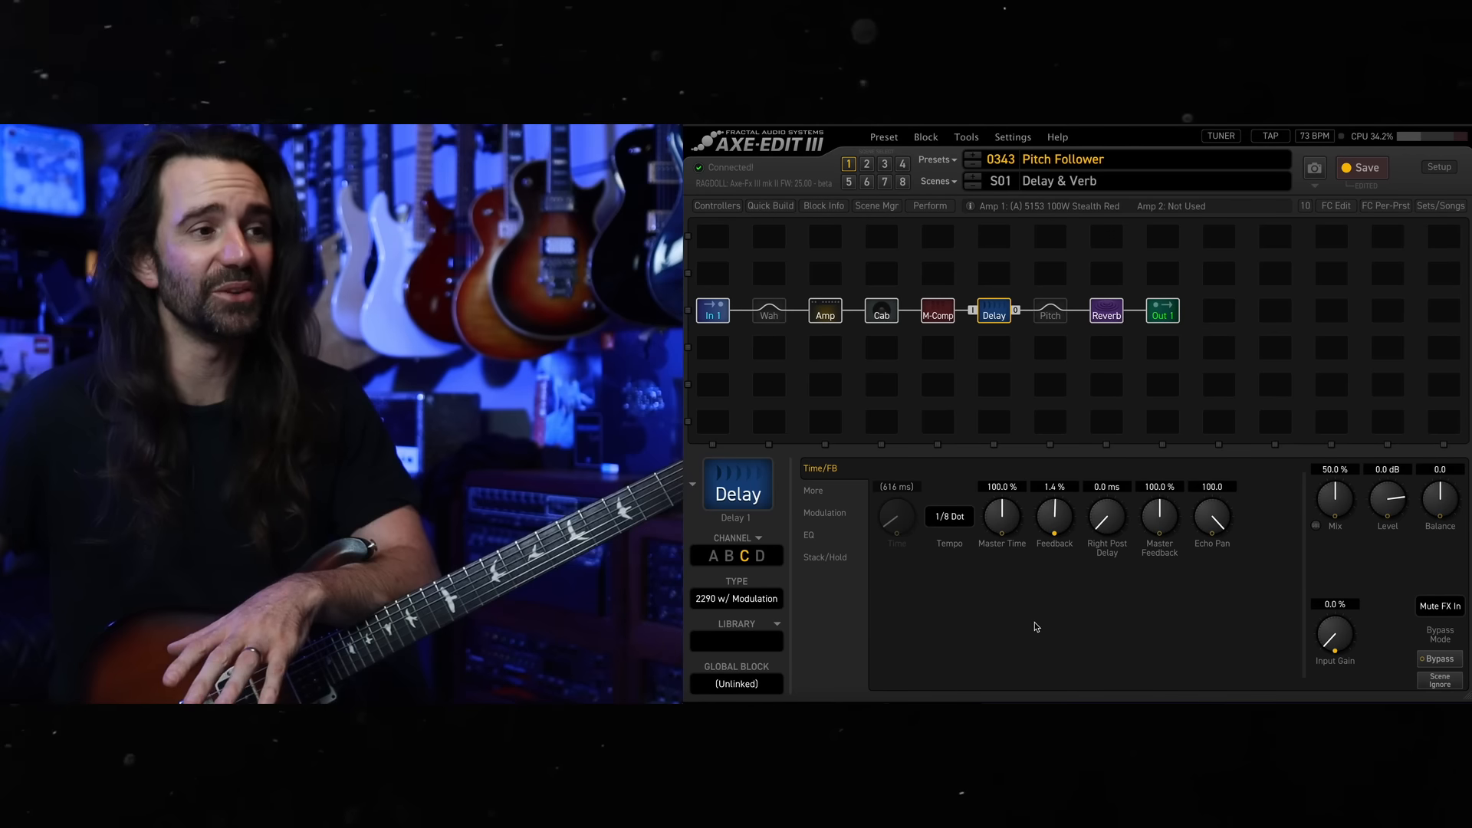